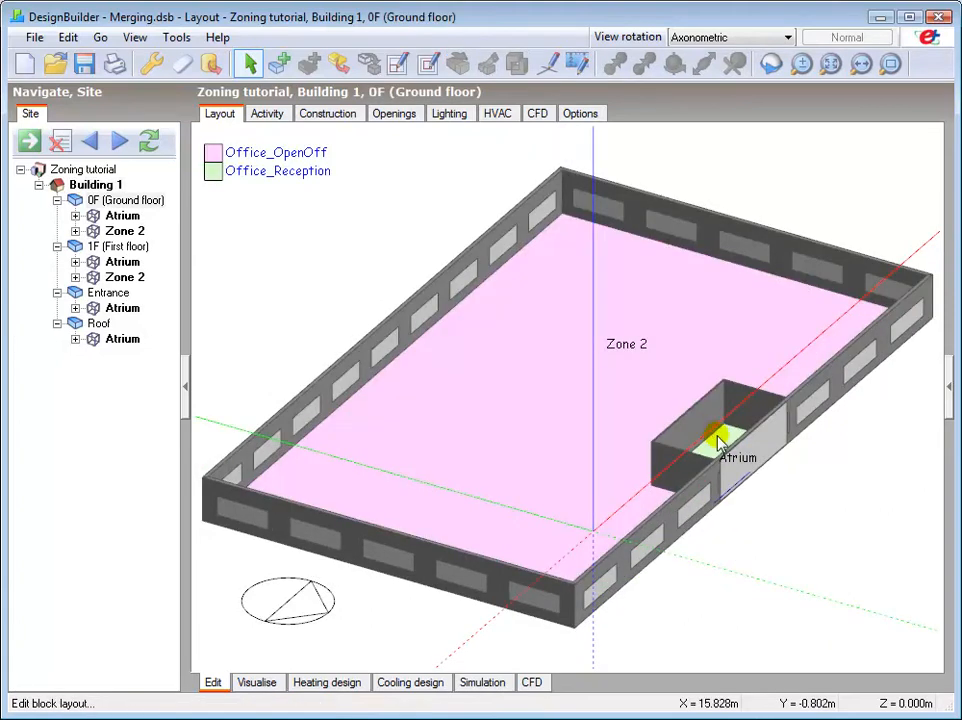
Show the whole two-storey Building 1, including its gabled atrium block, instead of the ground floor.
left_click(92, 184)
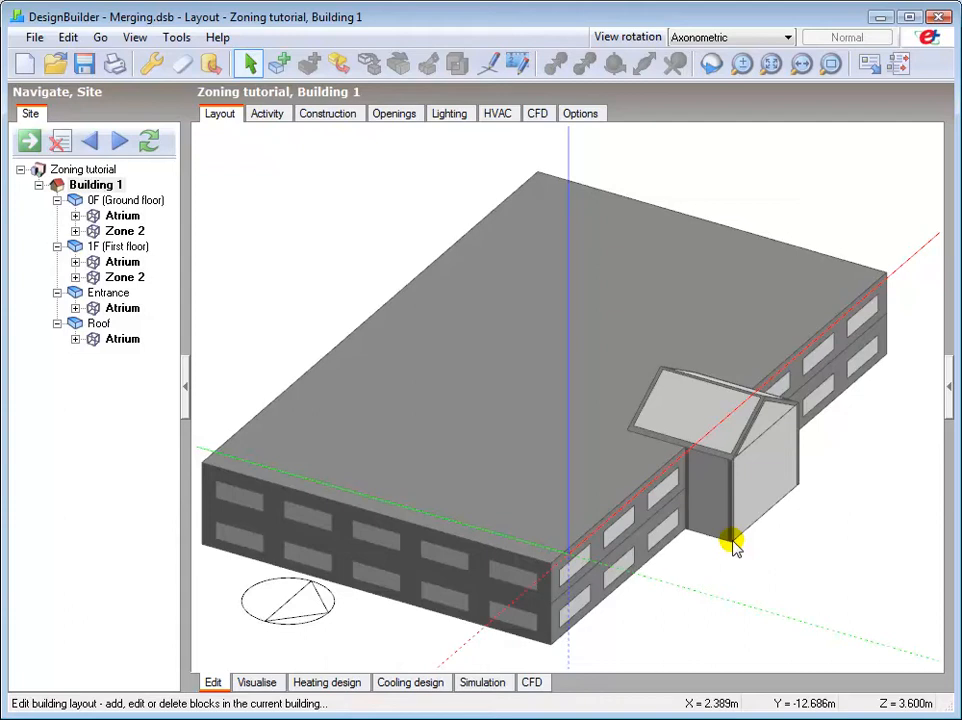
Select 1F and open the first-floor Atrium's 50 m² floor surface.
left_click(76, 261)
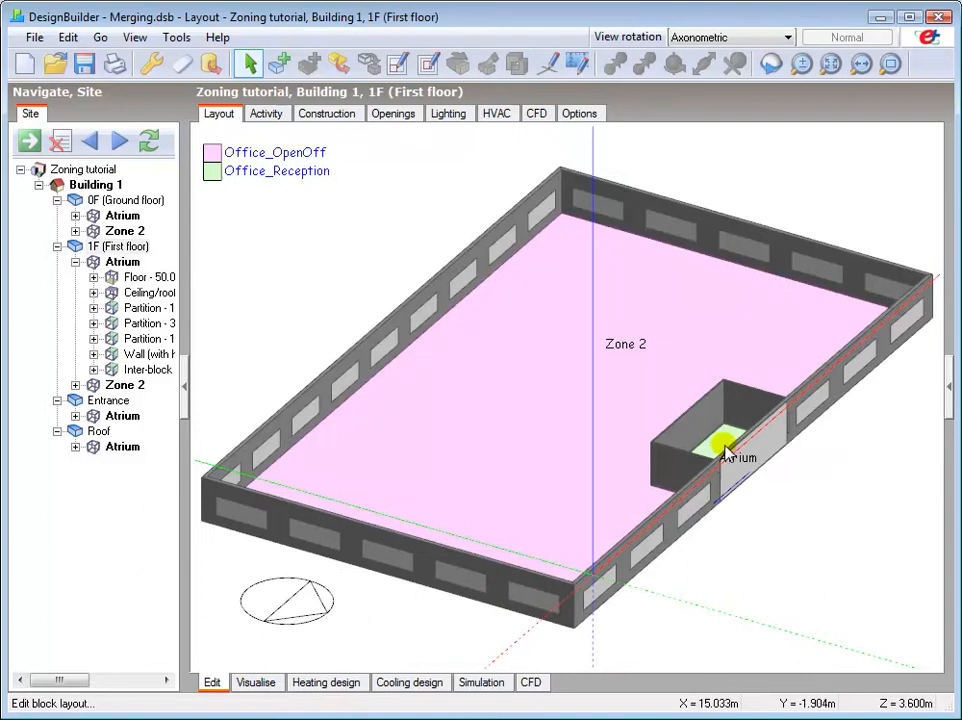
double_click(715, 447)
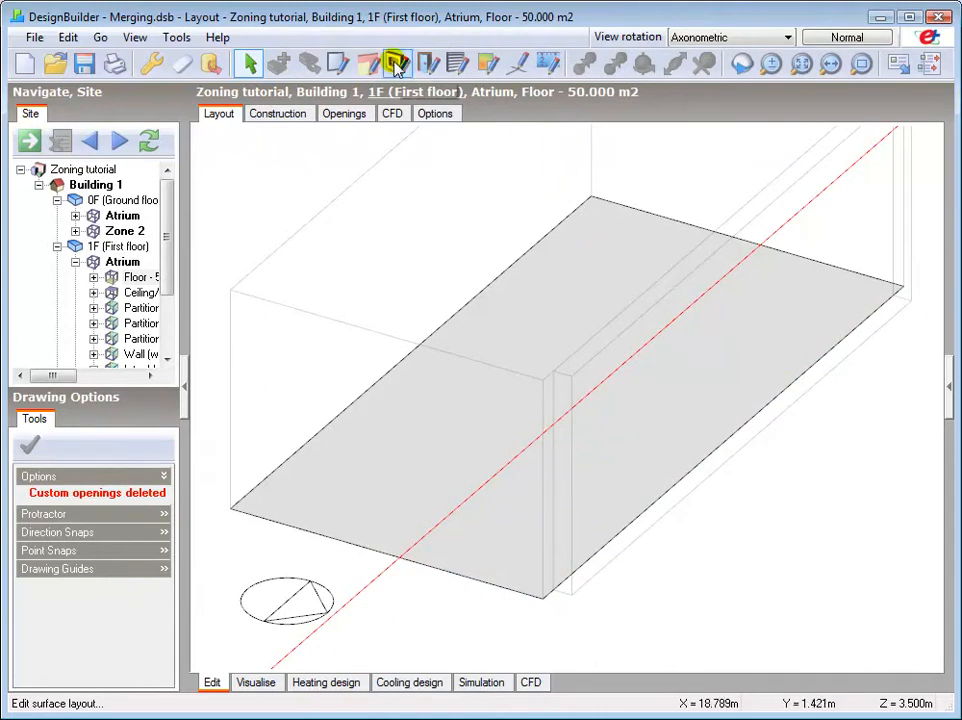
Cut a 50 m² hole over the entire first-floor Atrium floor in plan view.
left_click(396, 64)
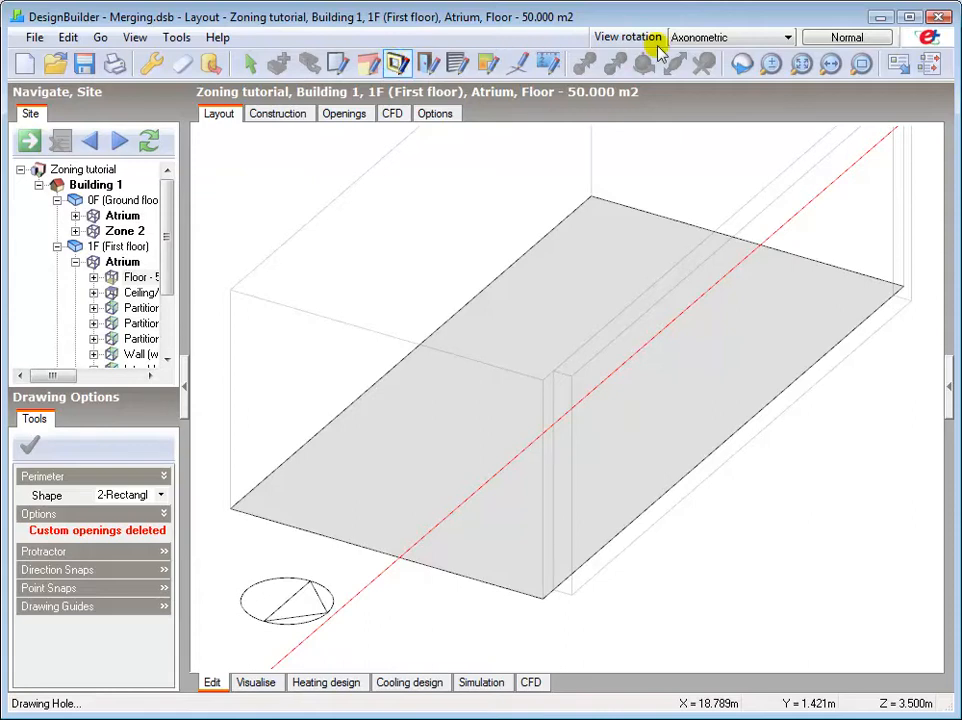
left_click(849, 37)
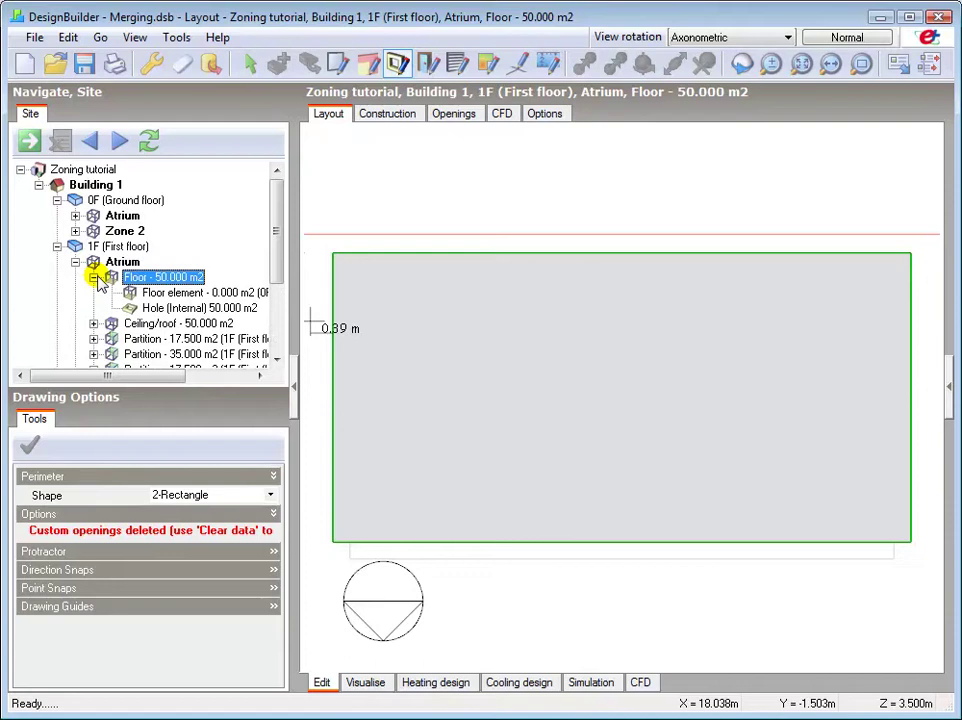
mouse_move(170, 297)
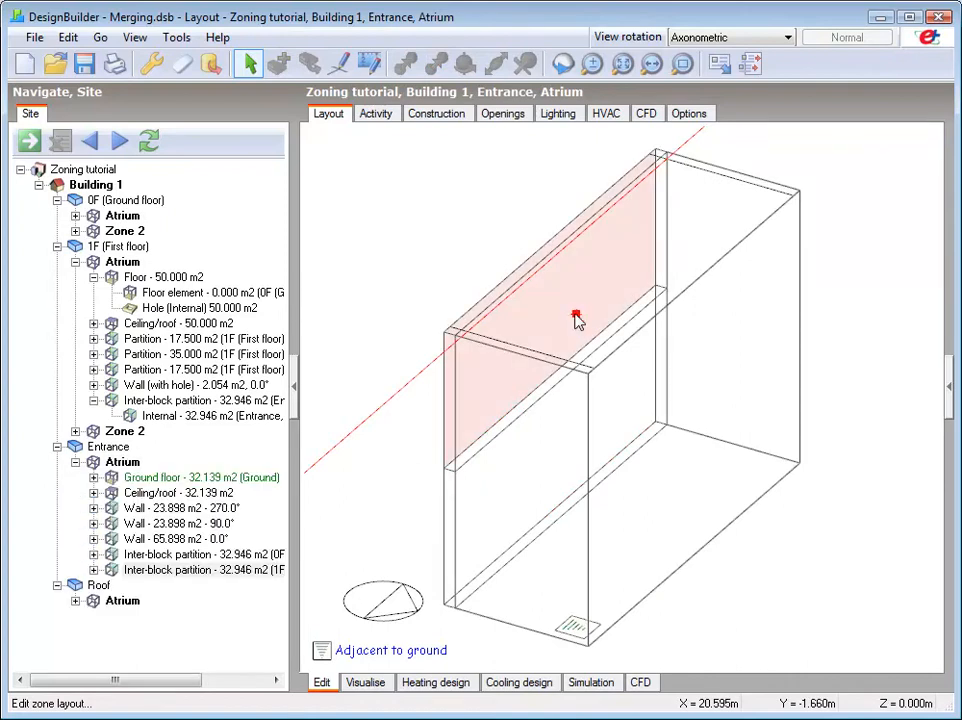
Cut a 32.29 m² hole through the Entrance–Atrium partition, then return to Building 1.
left_click(576, 313)
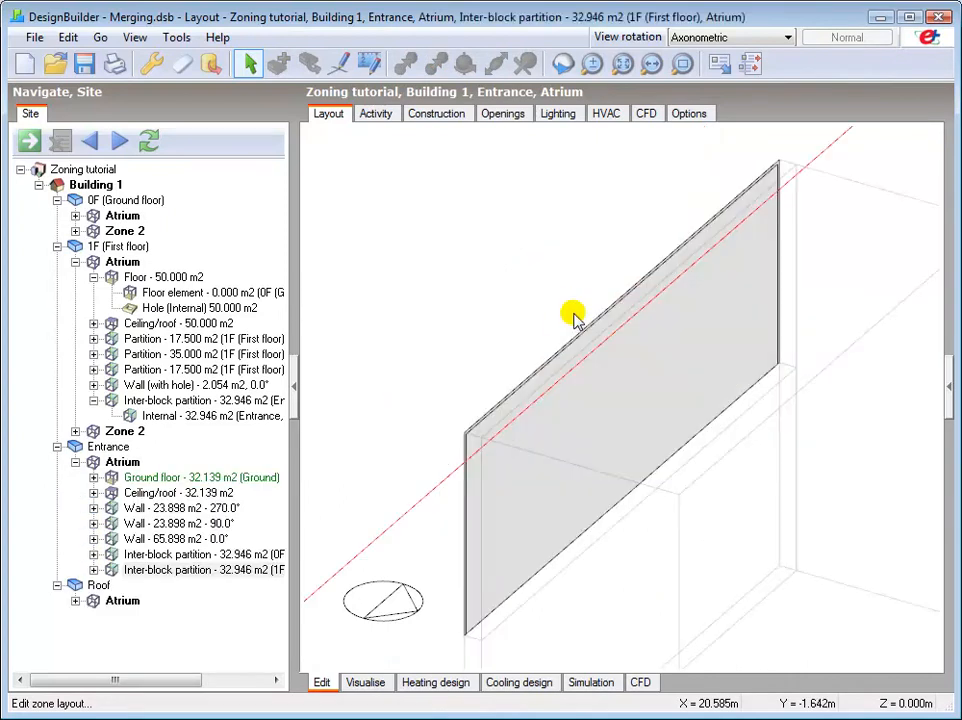
left_click(456, 113)
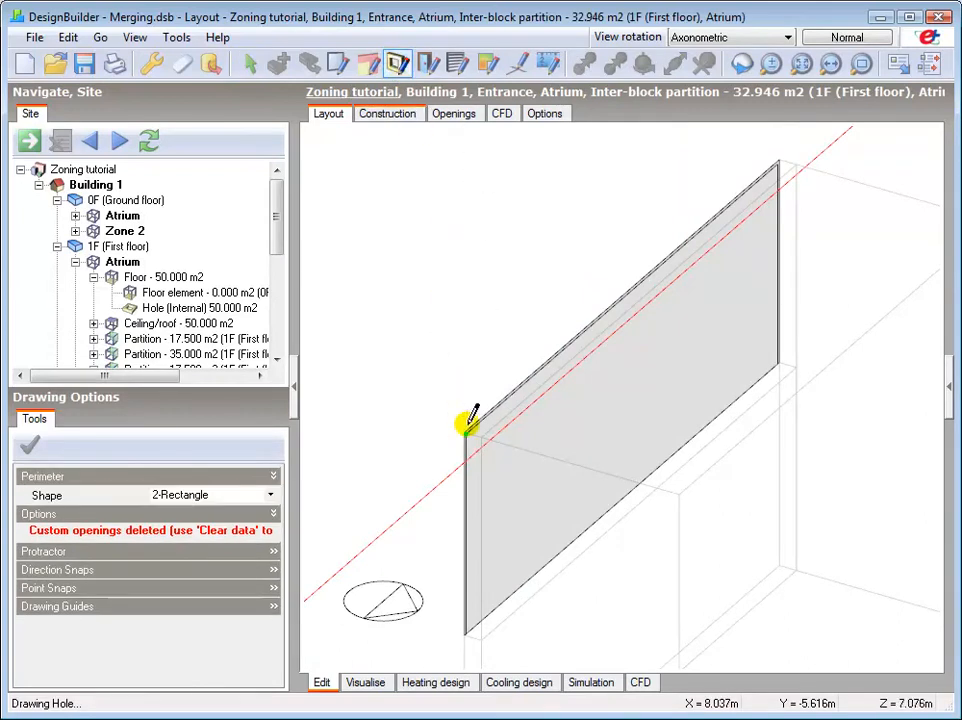
left_click_drag(470, 423, 765, 375)
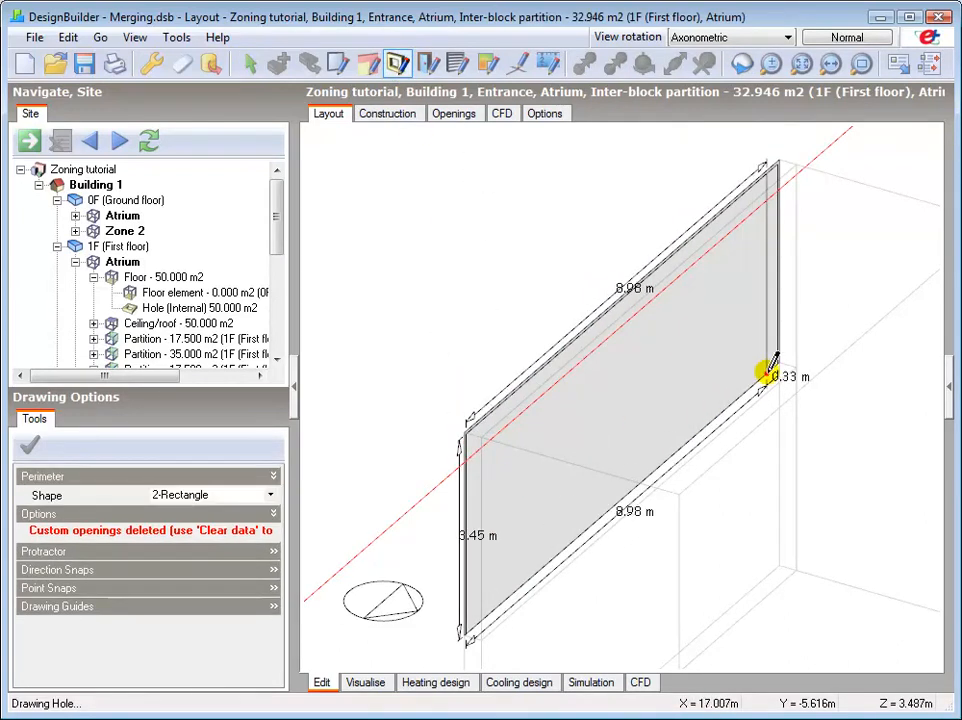
left_click(773, 373)
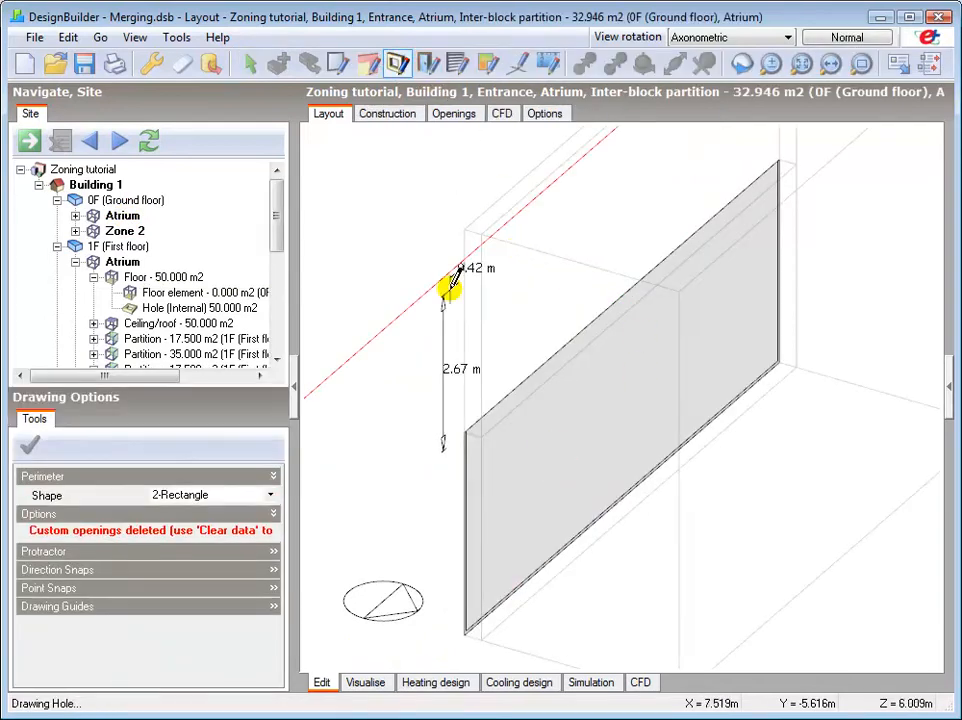
left_click_drag(450, 285, 765, 375)
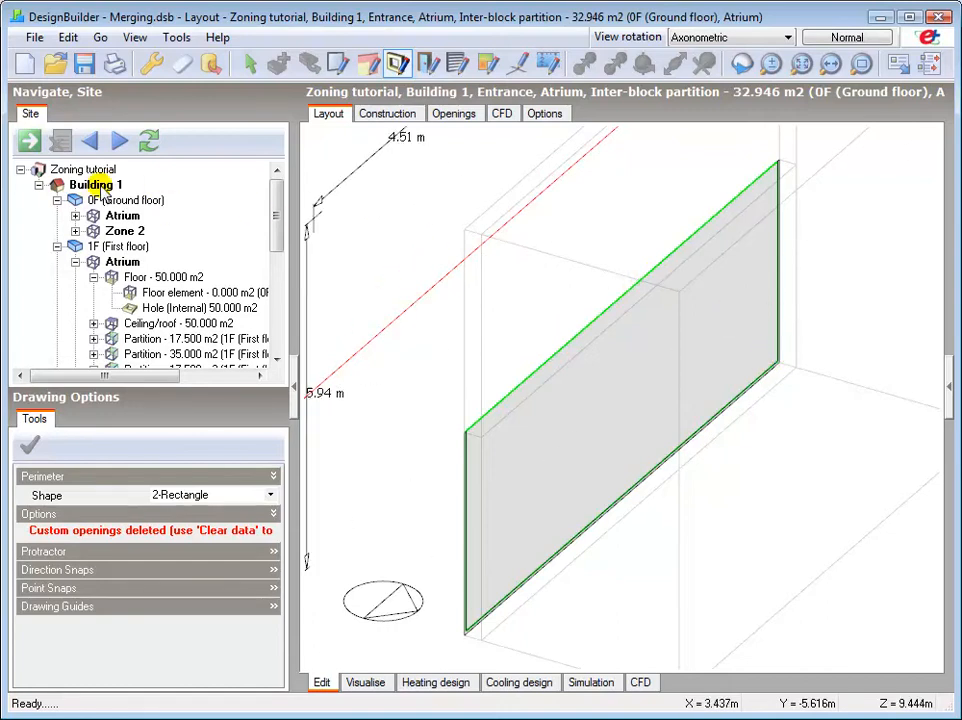
left_click(94, 185)
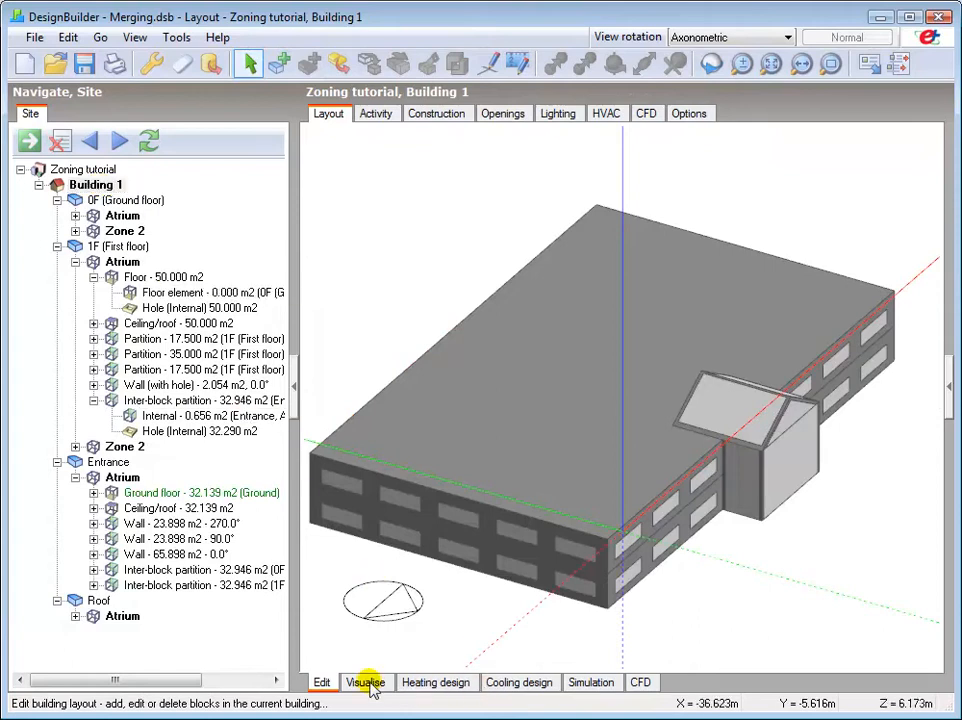
Orbit the rendered building to inspect the glazed gabled atrium, then return to Edit.
left_click(366, 682)
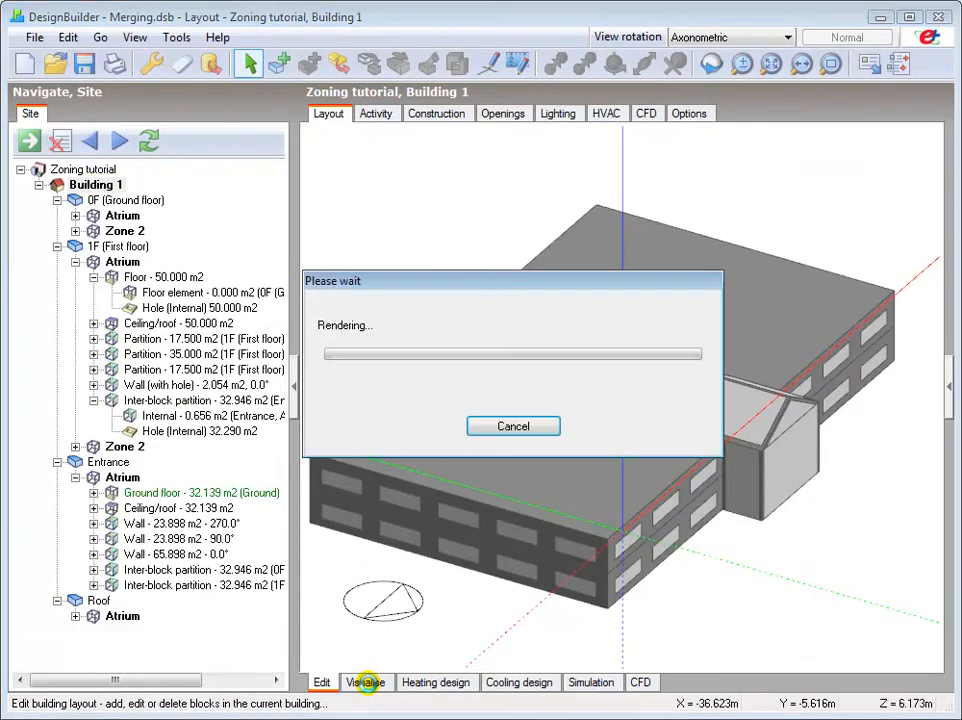
left_click(367, 682)
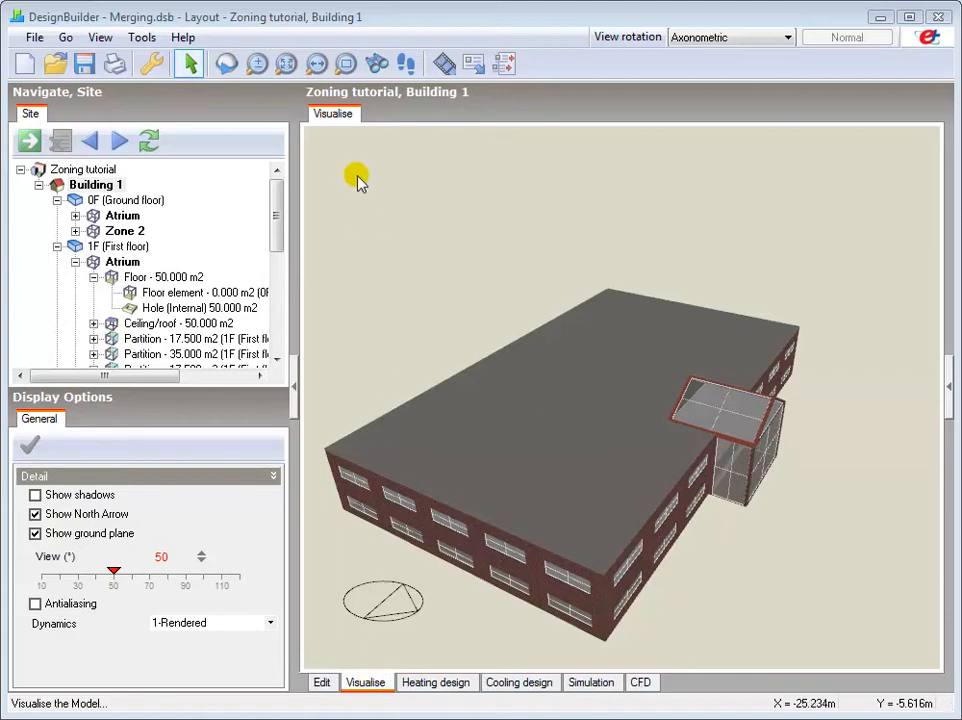
left_click(346, 64)
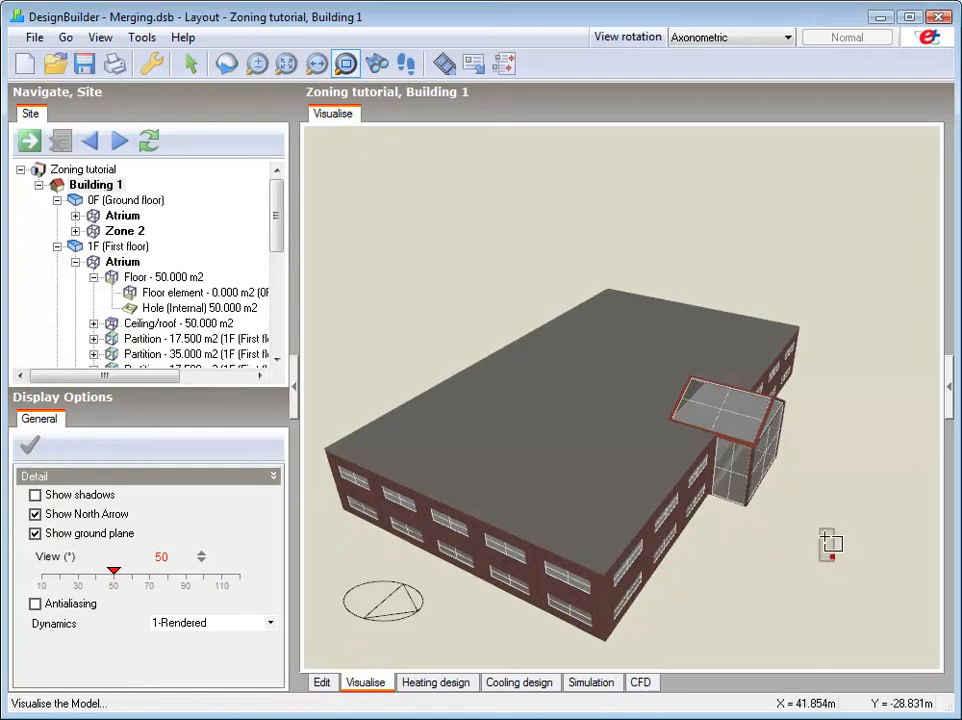
left_click(257, 64)
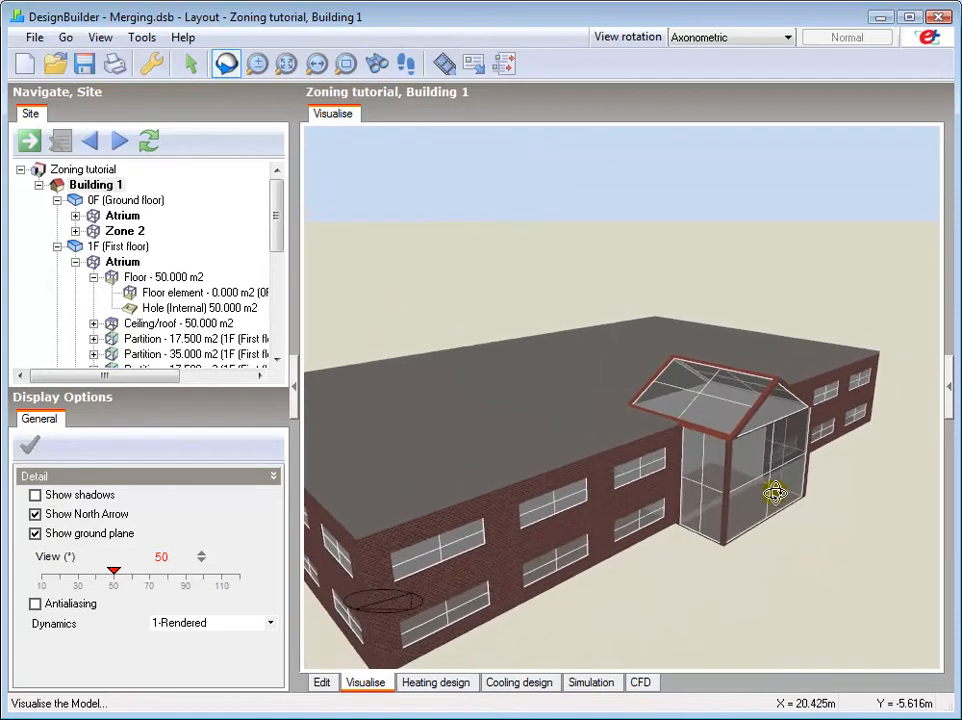
left_click_drag(778, 492, 782, 497)
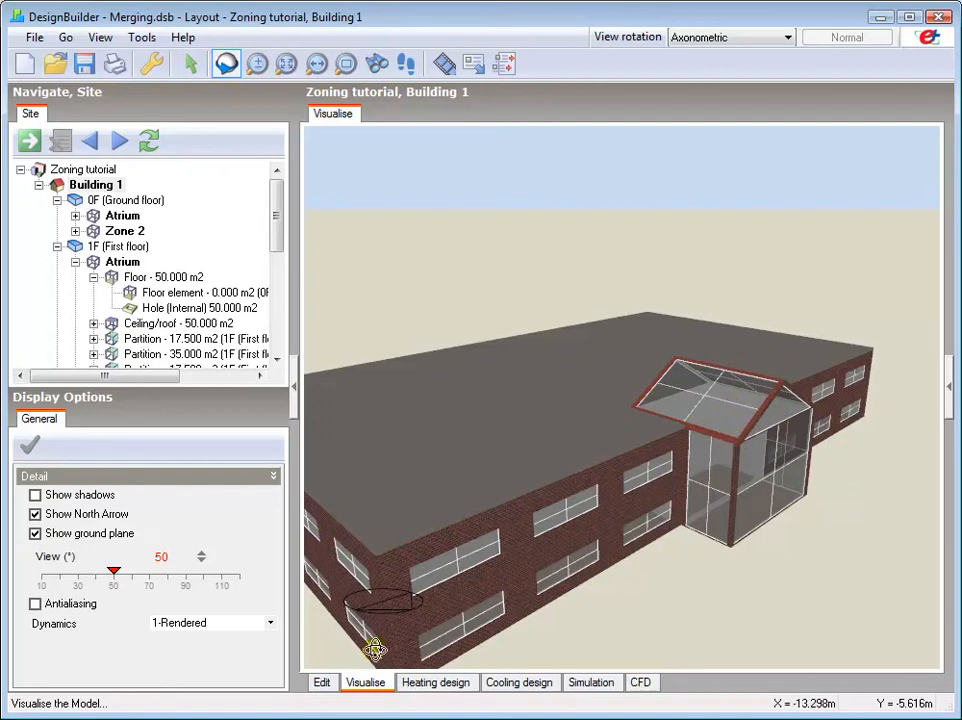
left_click(320, 682)
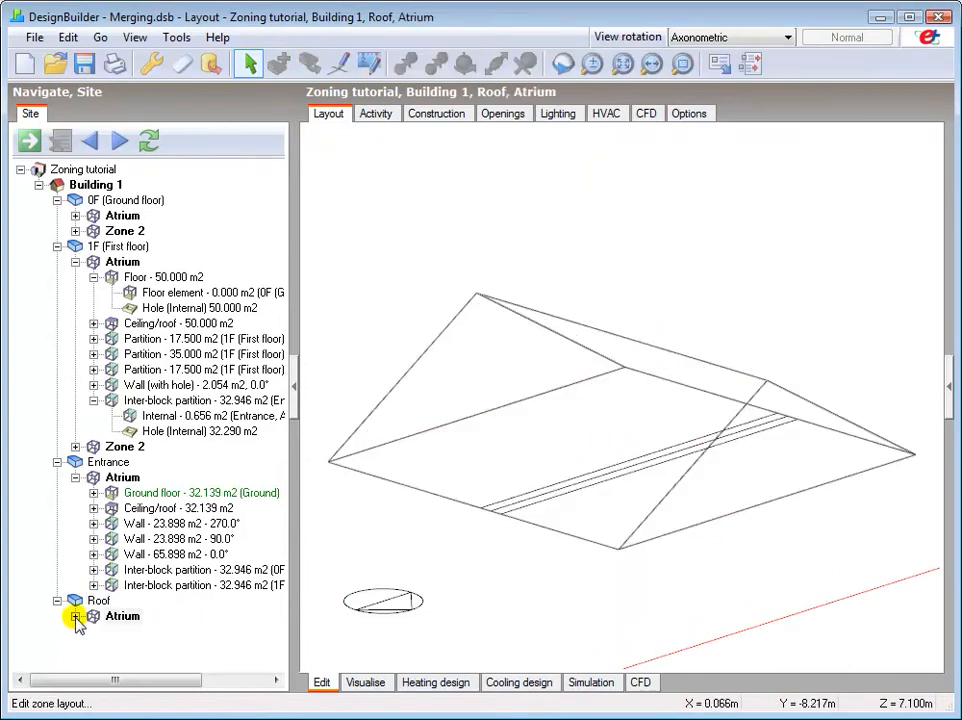
Expand Roof > Atrium, review its four floor elements, and open the 74.557 m² floor.
left_click(75, 617)
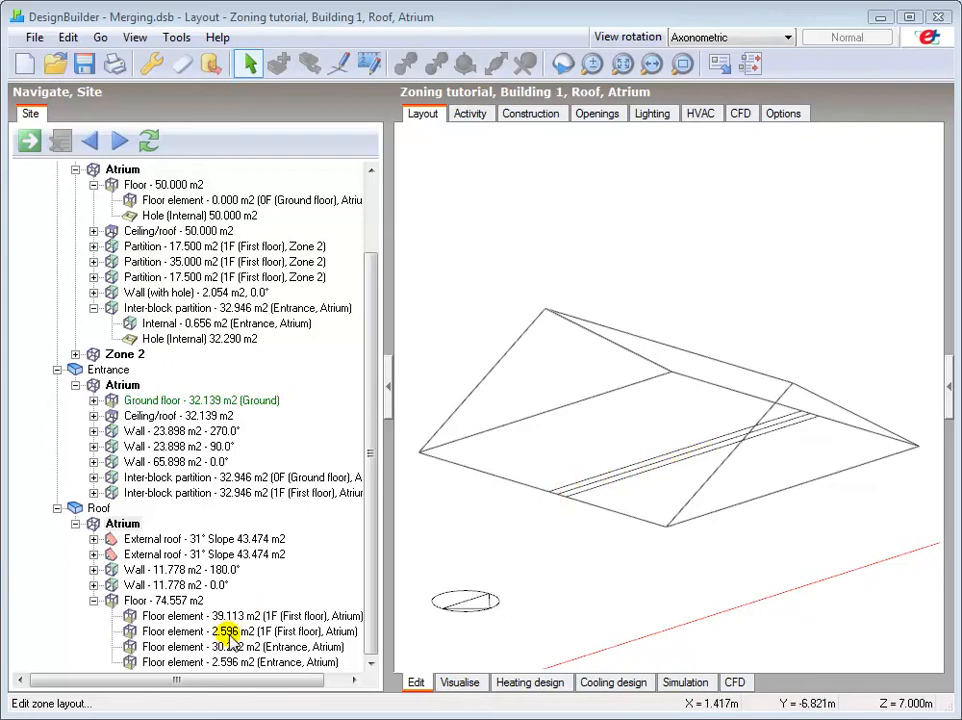
left_click(232, 662)
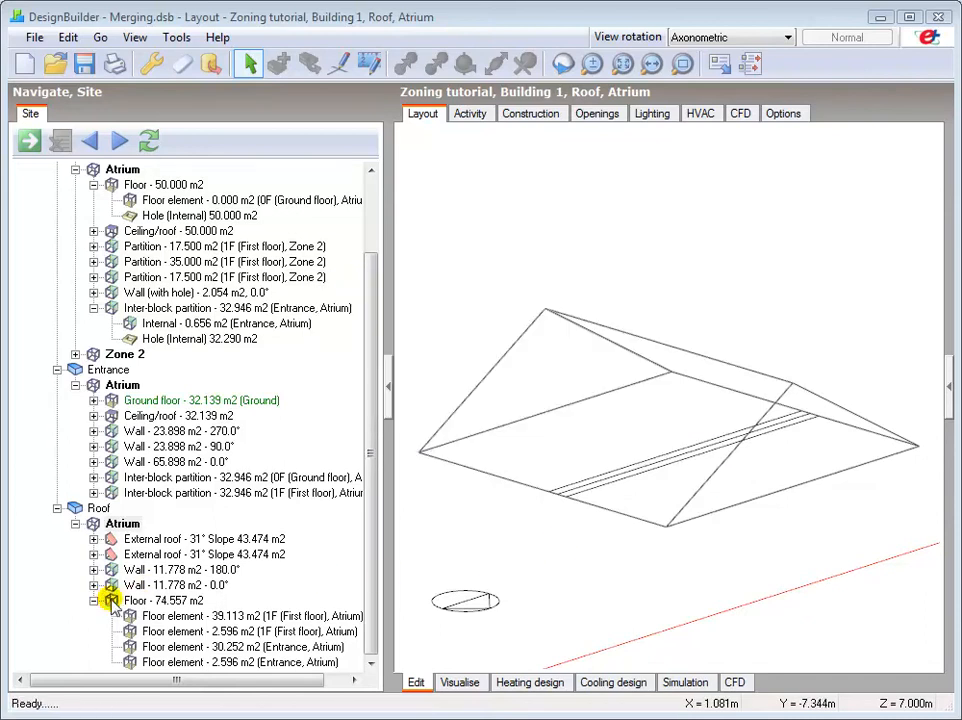
left_click(155, 600)
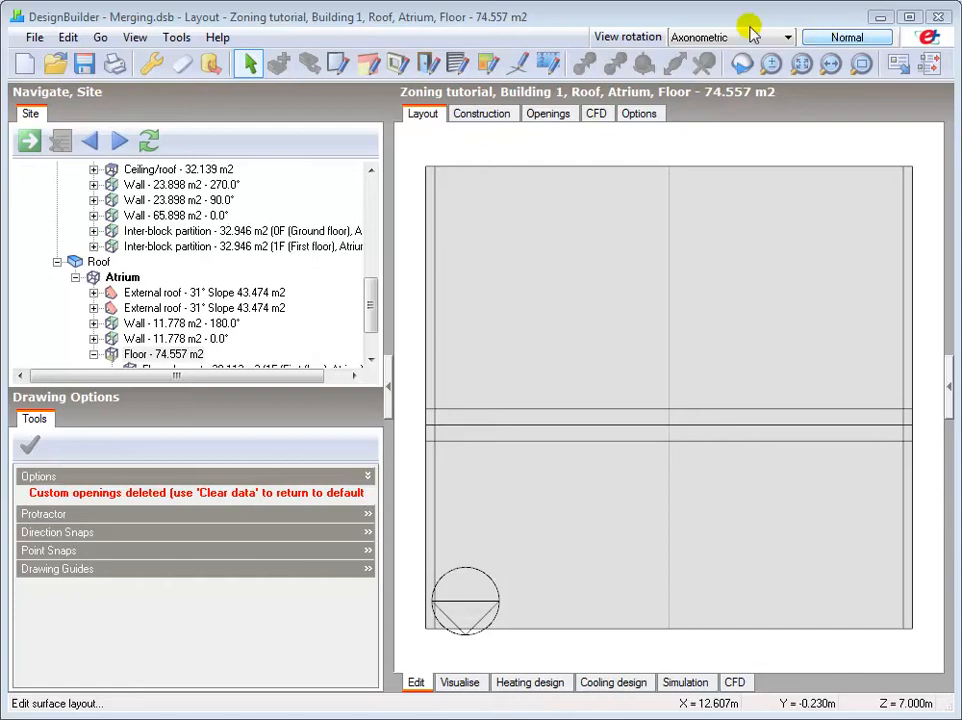
Draw rectangular holes of 39.113 m² and 30.252 m² in the roof Atrium floor.
left_click(387, 64)
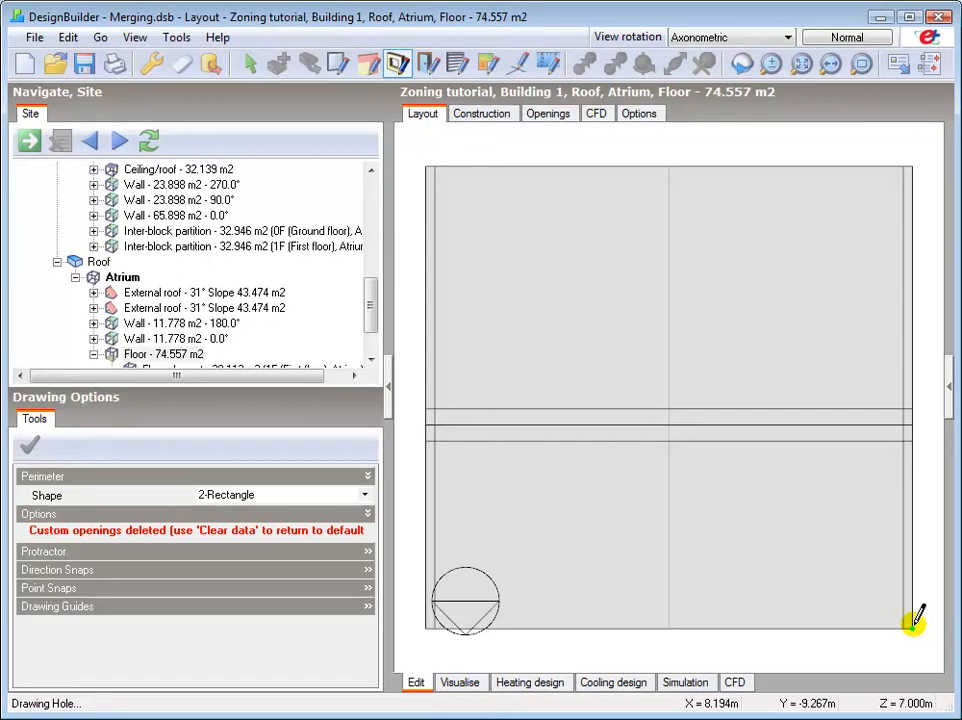
mouse_move(430, 162)
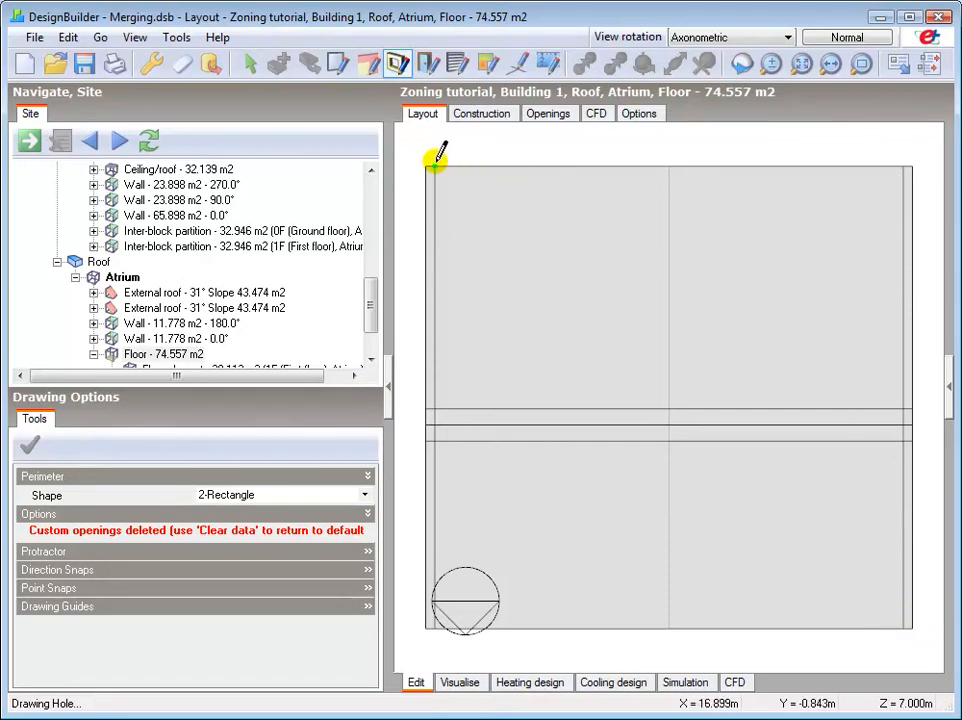
mouse_move(427, 169)
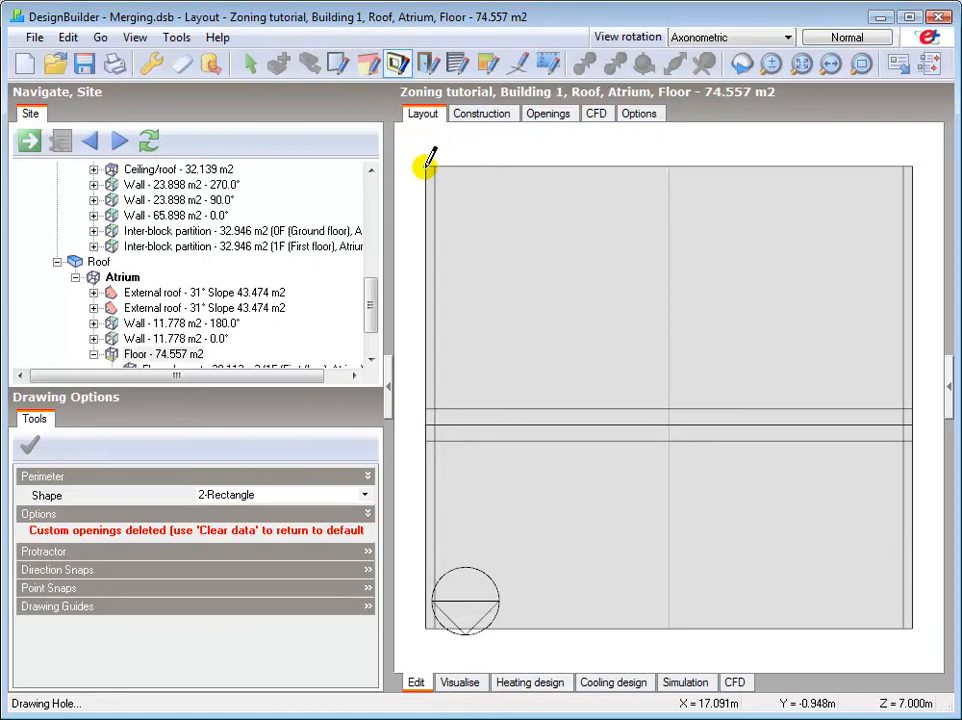
left_click_drag(426, 165, 625, 310)
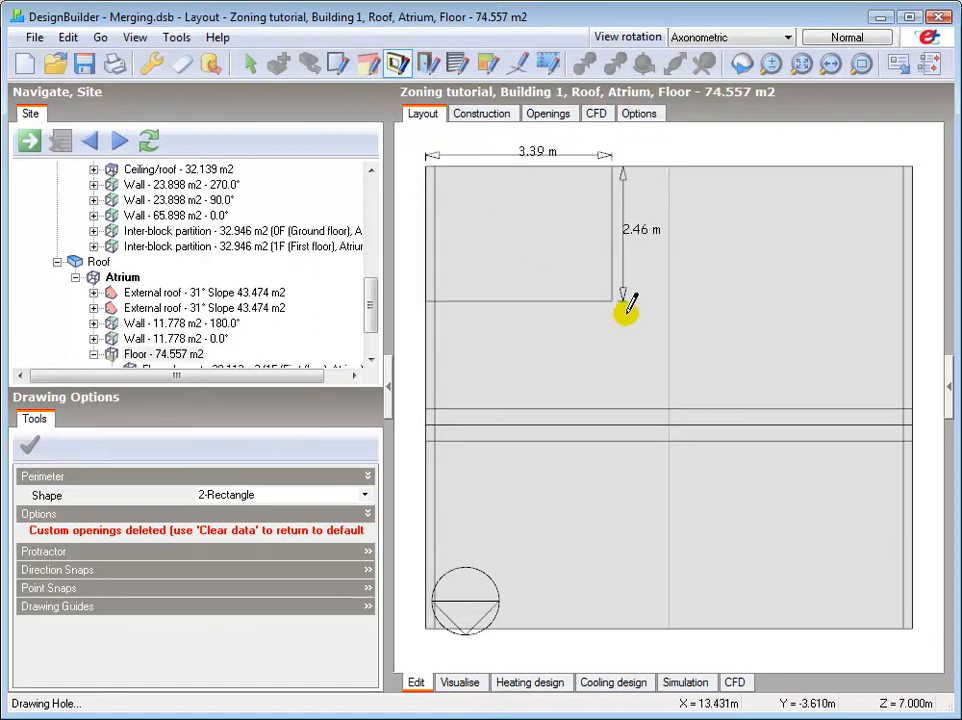
left_click(917, 430)
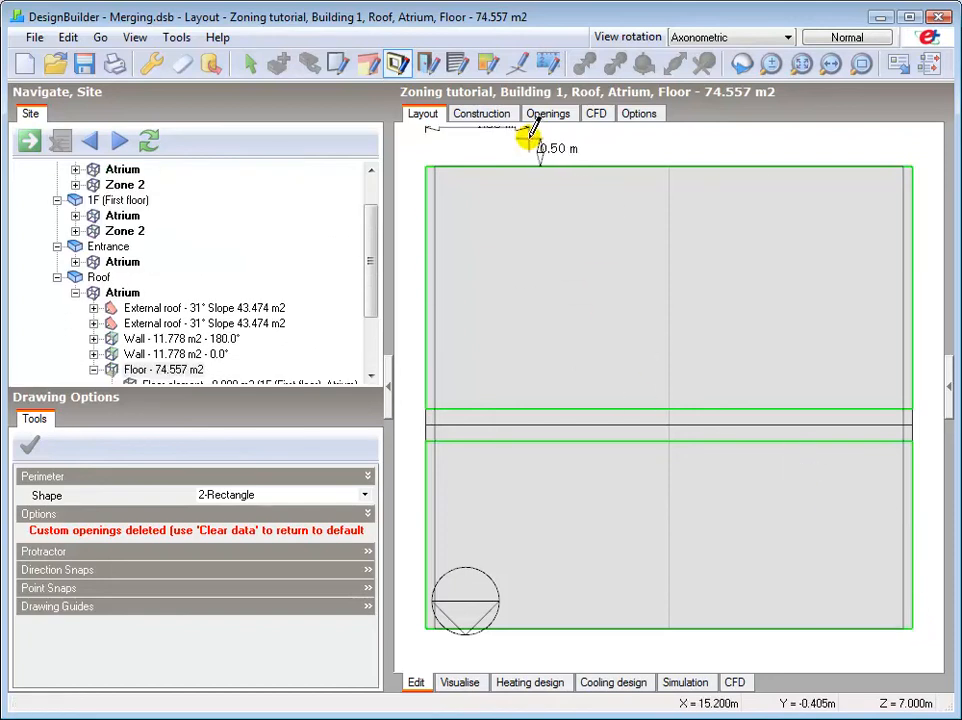
left_click(482, 113)
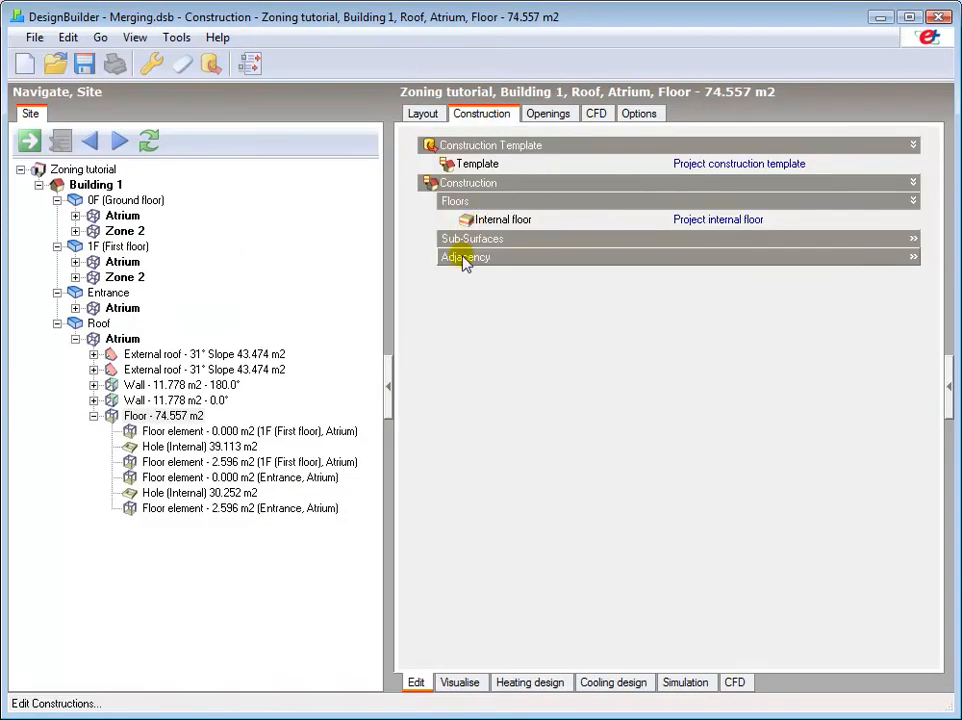
Under Adjacency, tick 'Exclude this surface area from total zone floor area'.
left_click(463, 257)
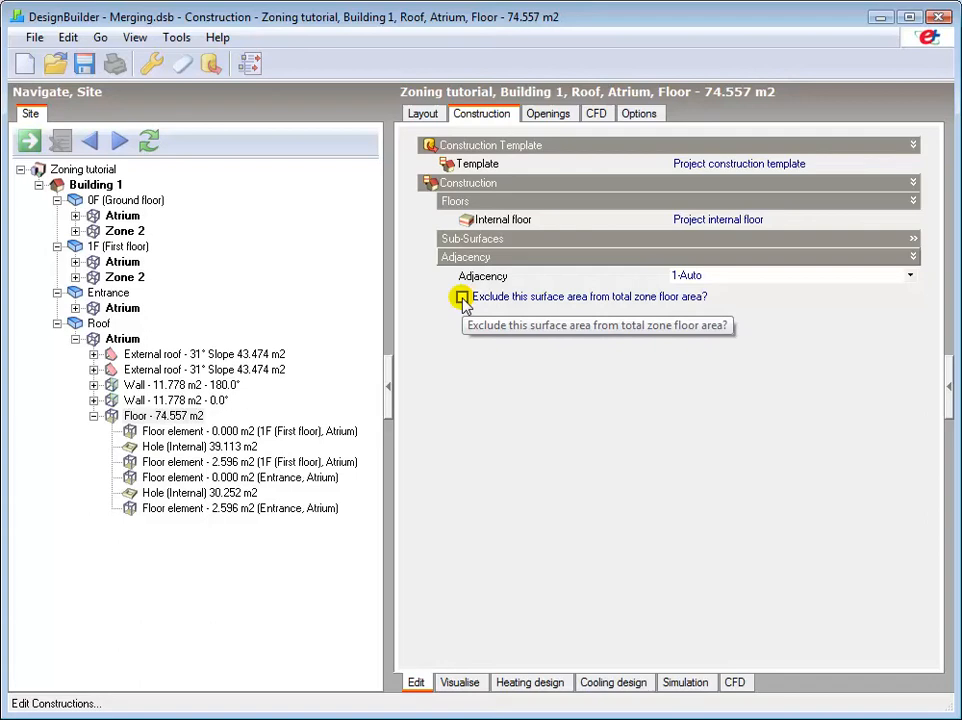
left_click(461, 296)
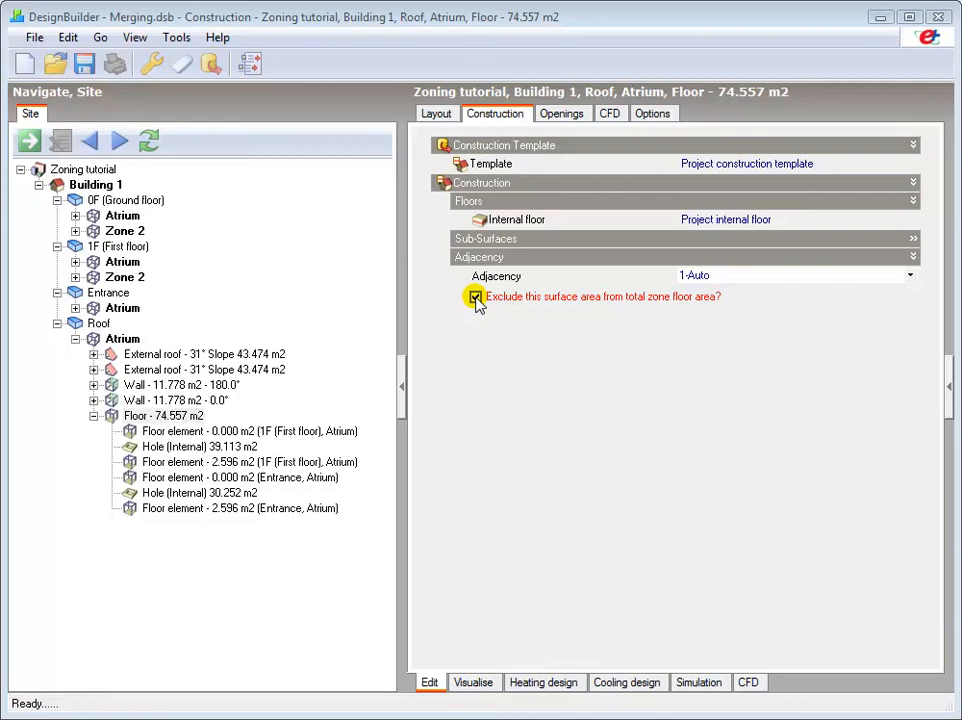
left_click(475, 296)
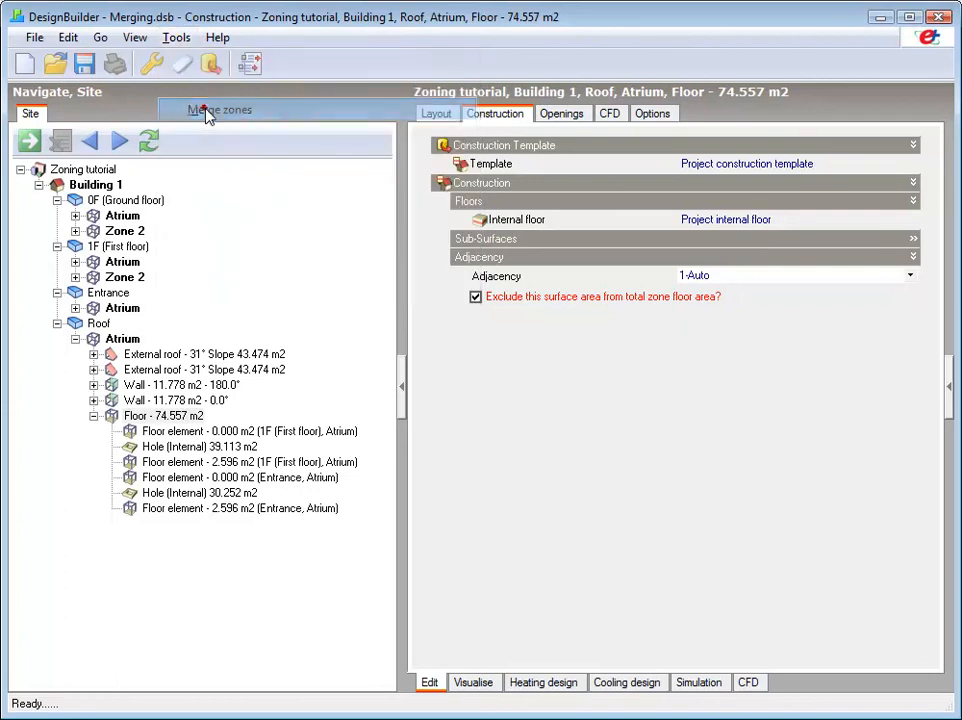
Merge the hole-connected first-floor, Entrance and roof Atriums into the ground-floor Atrium.
left_click(218, 108)
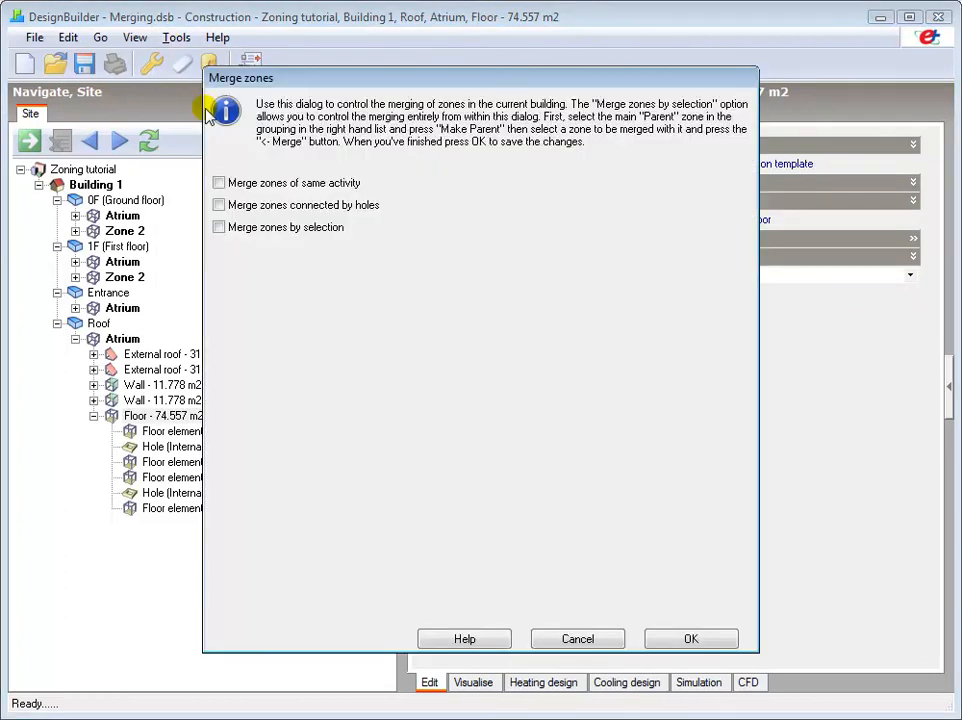
mouse_move(240, 165)
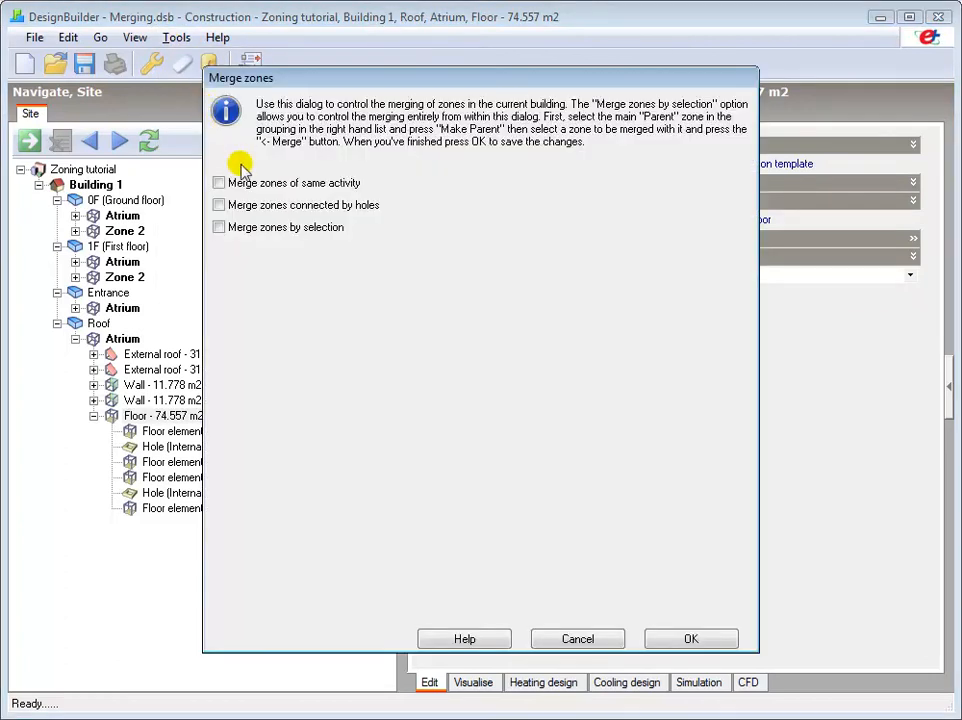
left_click(219, 205)
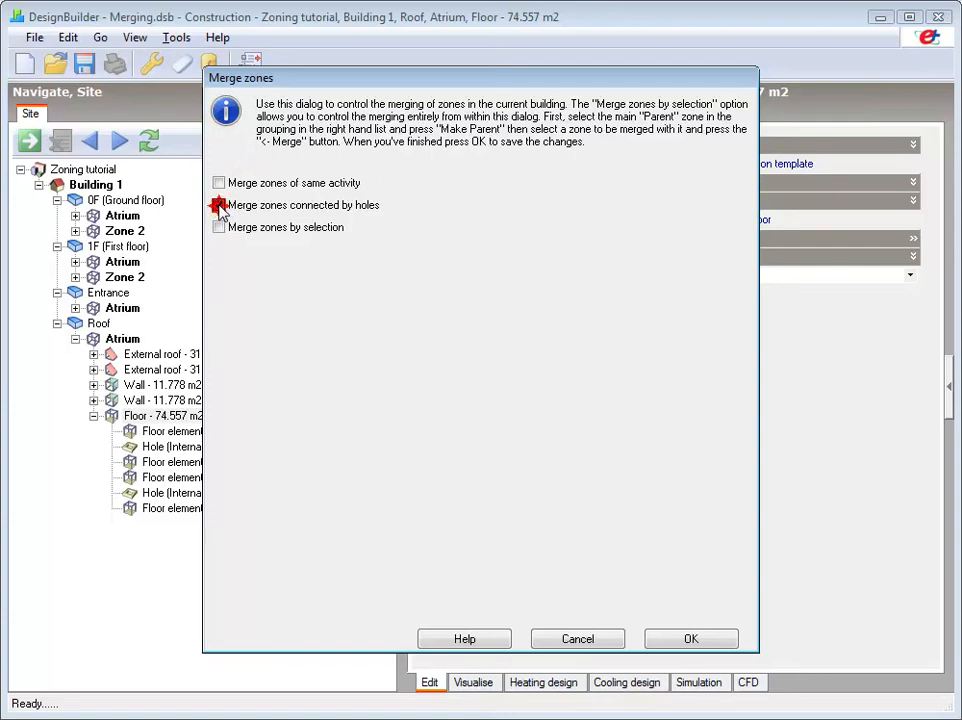
left_click(219, 205)
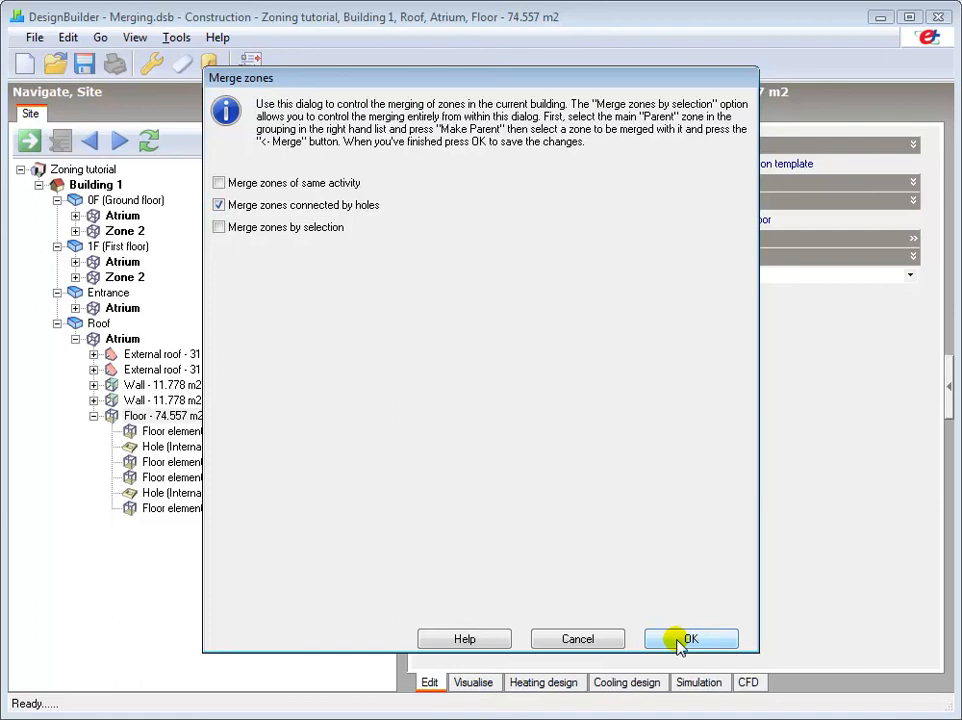
left_click(702, 638)
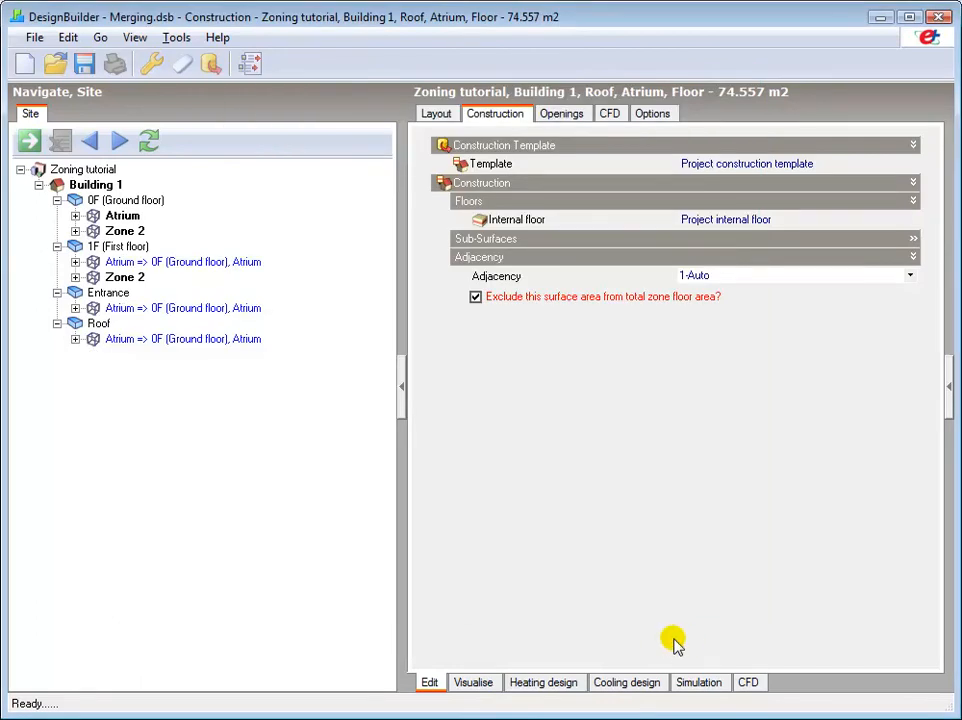
mouse_move(190, 236)
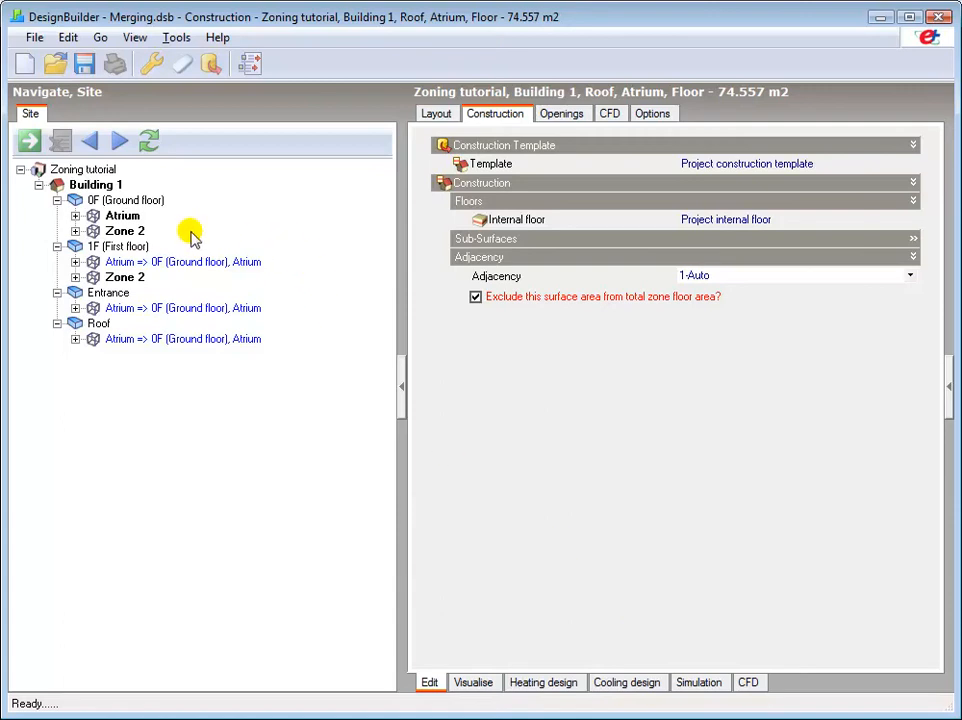
mouse_move(303, 318)
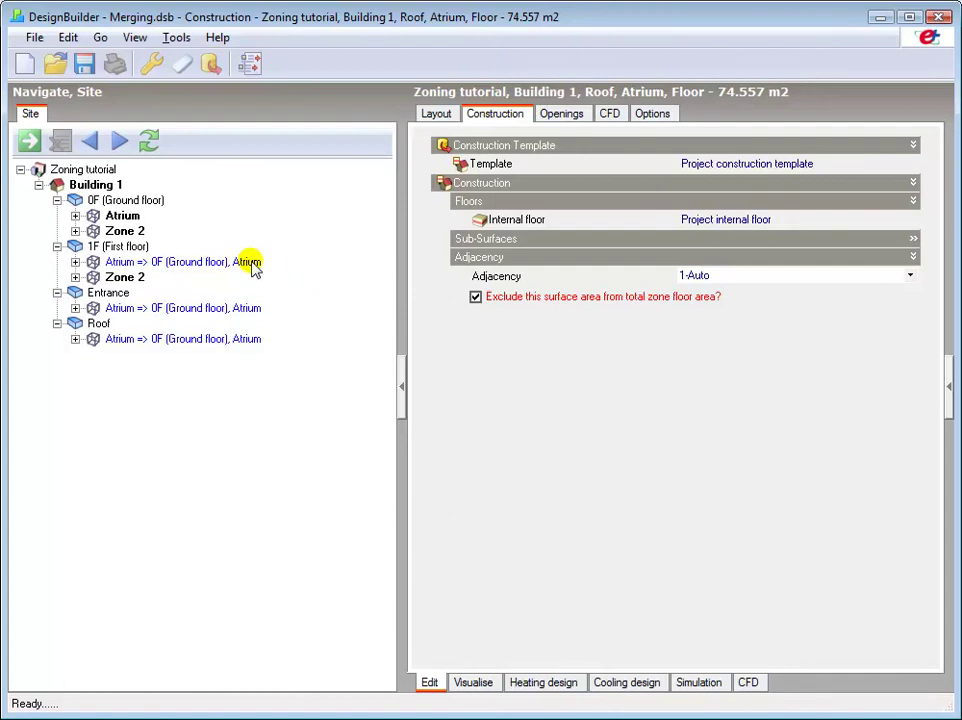
mouse_move(258, 342)
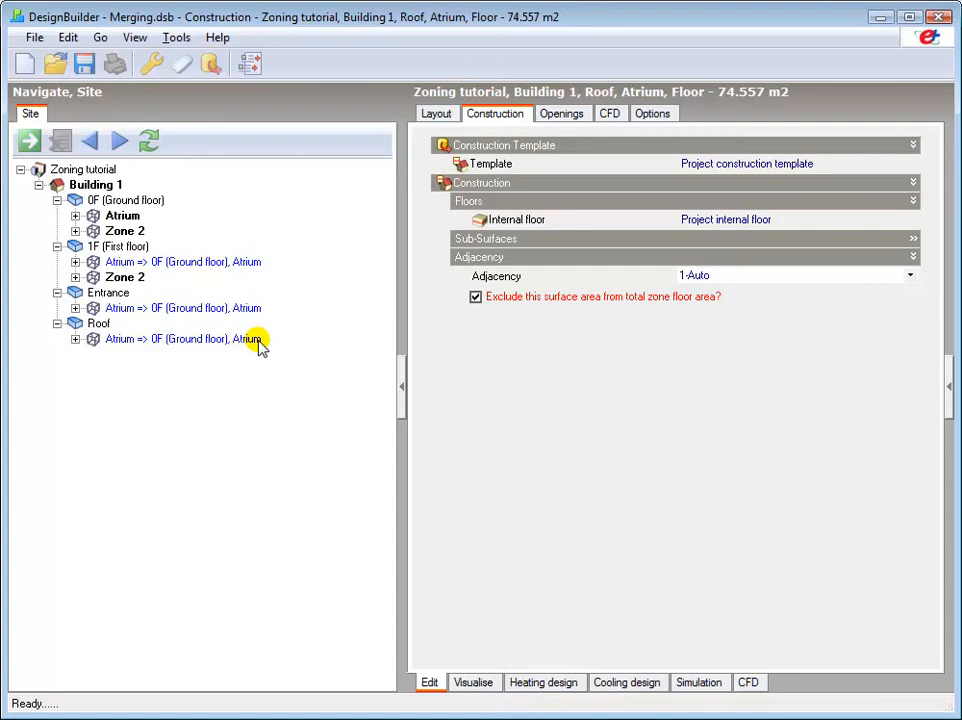
mouse_move(192, 237)
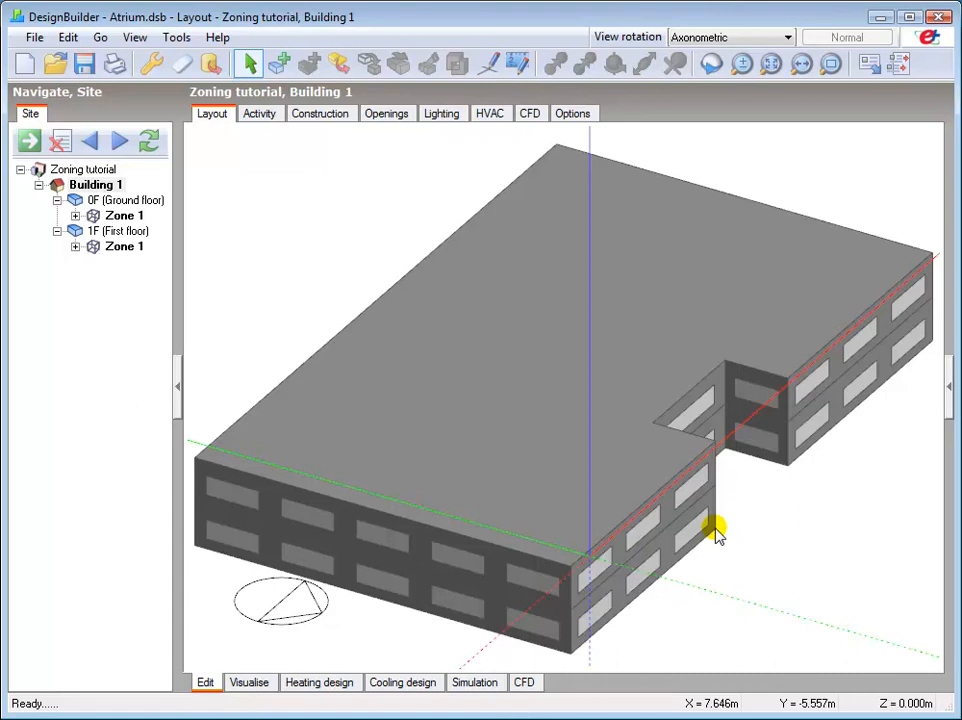
Pick the construction lines tool and zoom in on the building's notch.
left_click(488, 63)
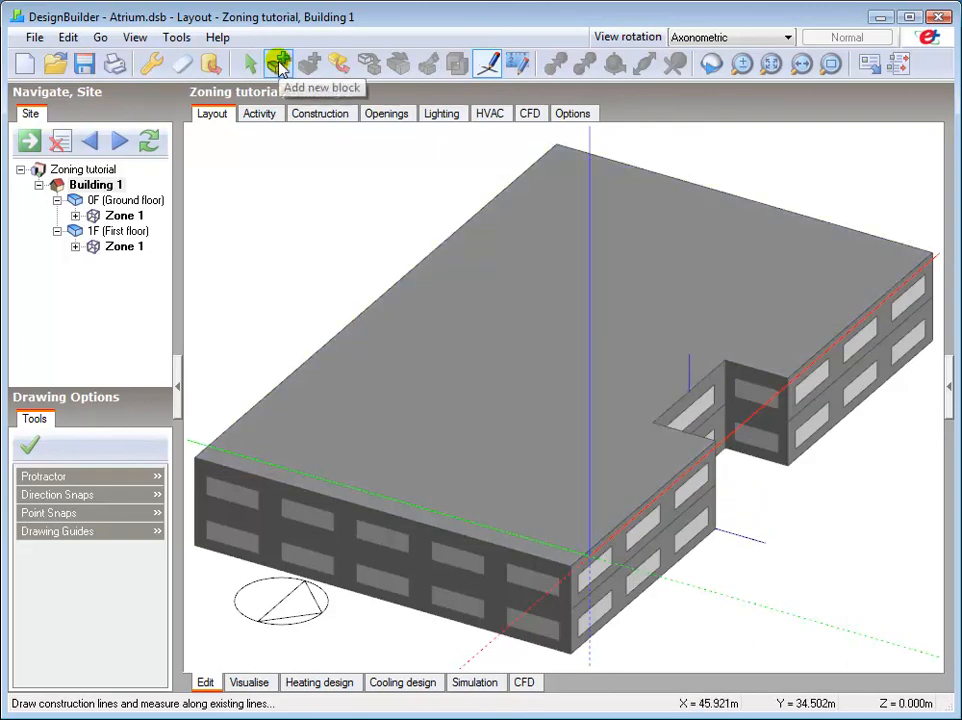
left_click(279, 63)
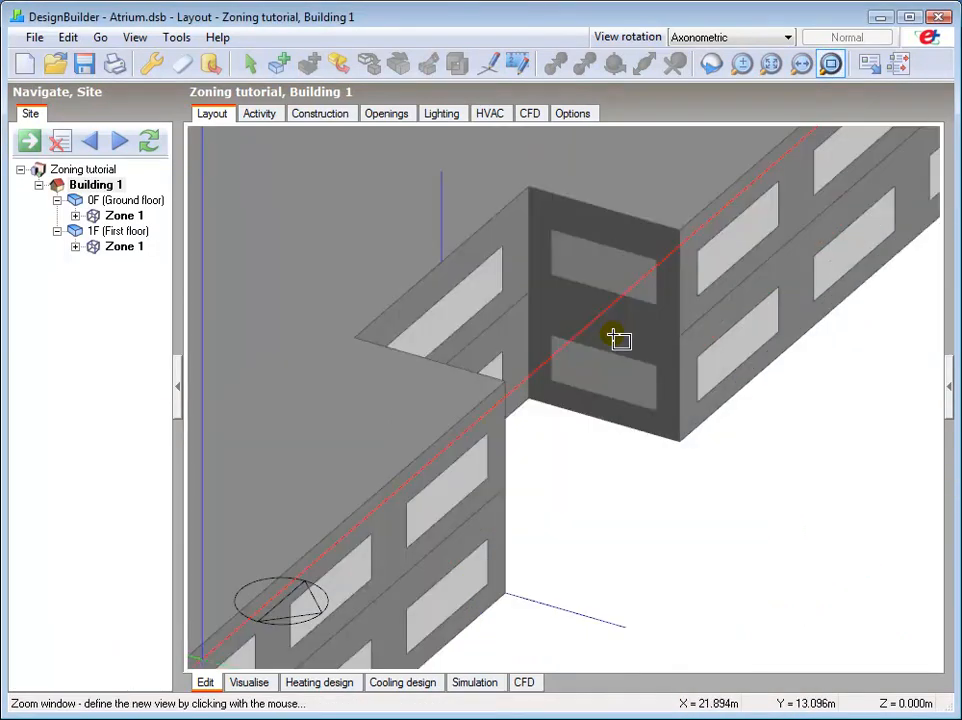
Bring up the zoom tool's context menu over the notch between the wings.
right_click(615, 340)
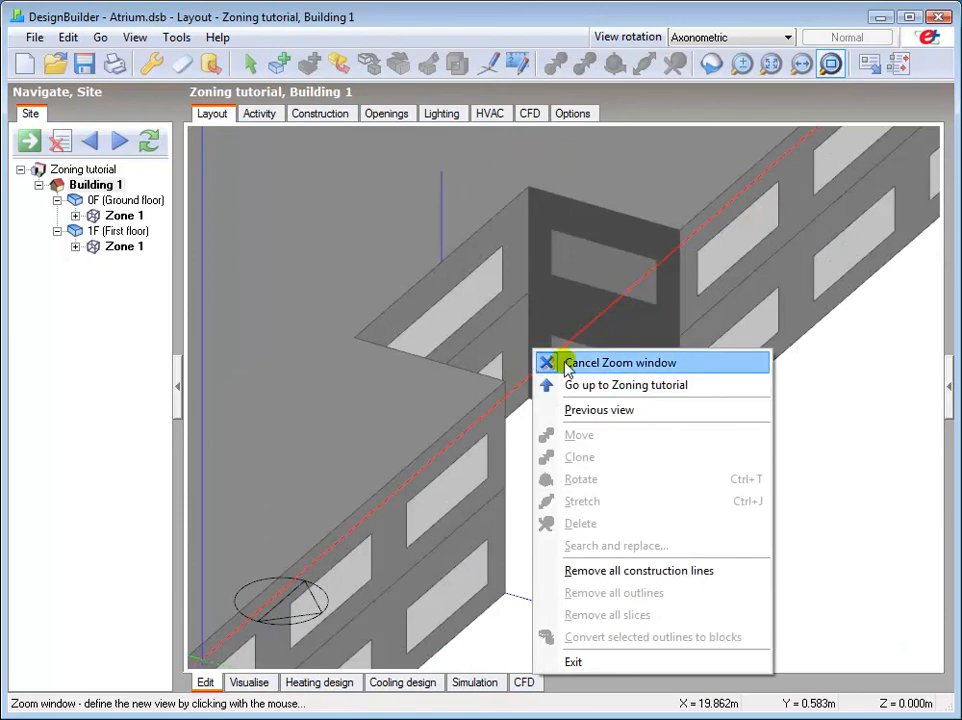
Cancel the window zoom mode to get ready for block sketching.
left_click(621, 362)
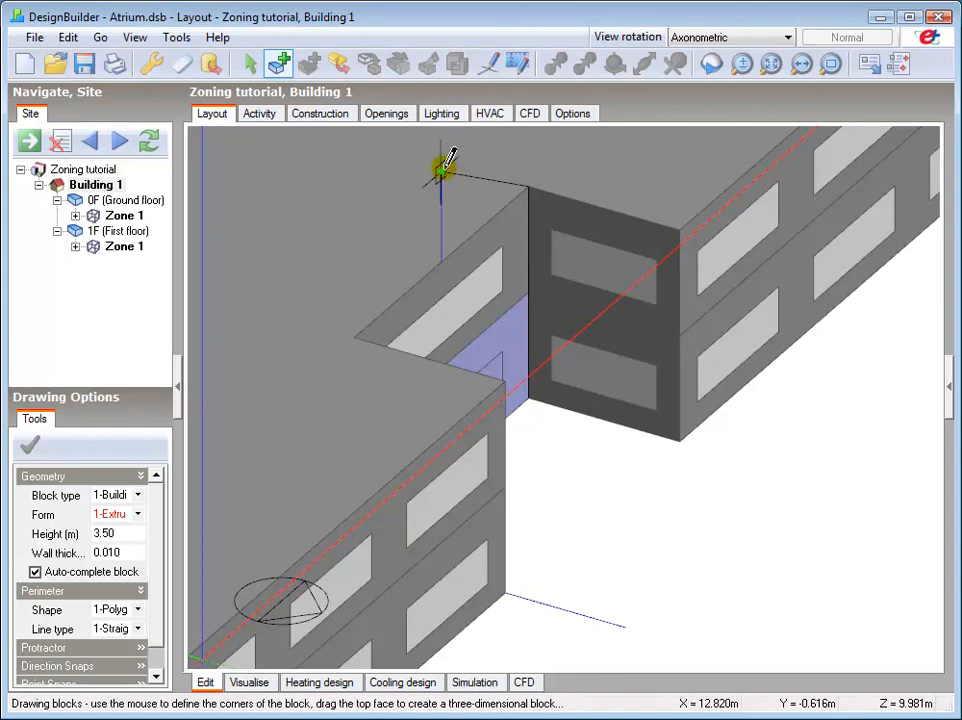
mouse_move(405, 230)
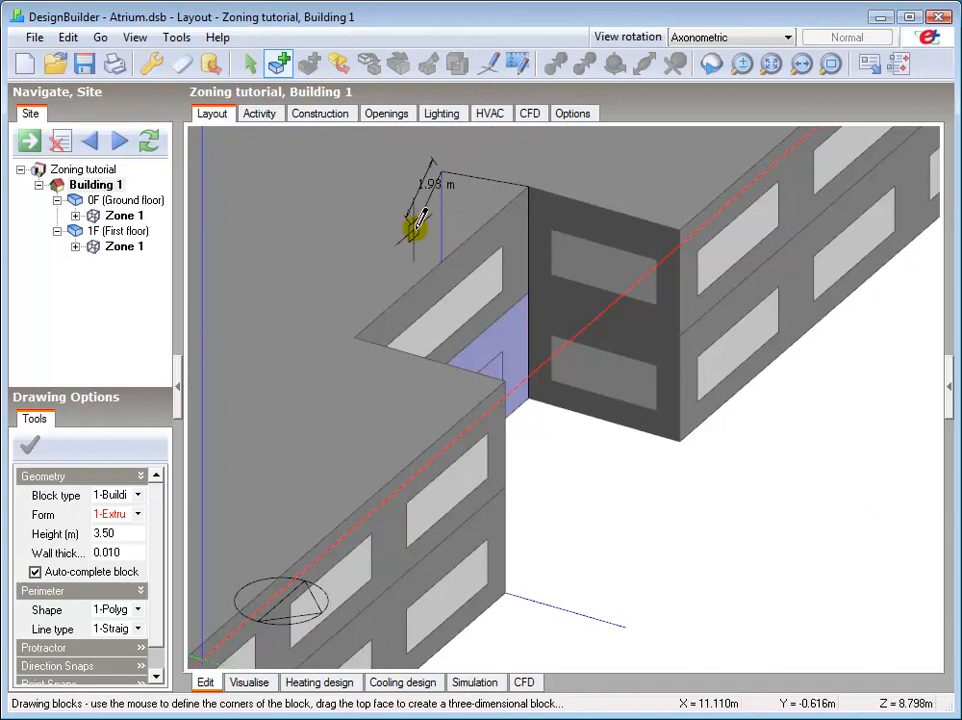
mouse_move(356, 337)
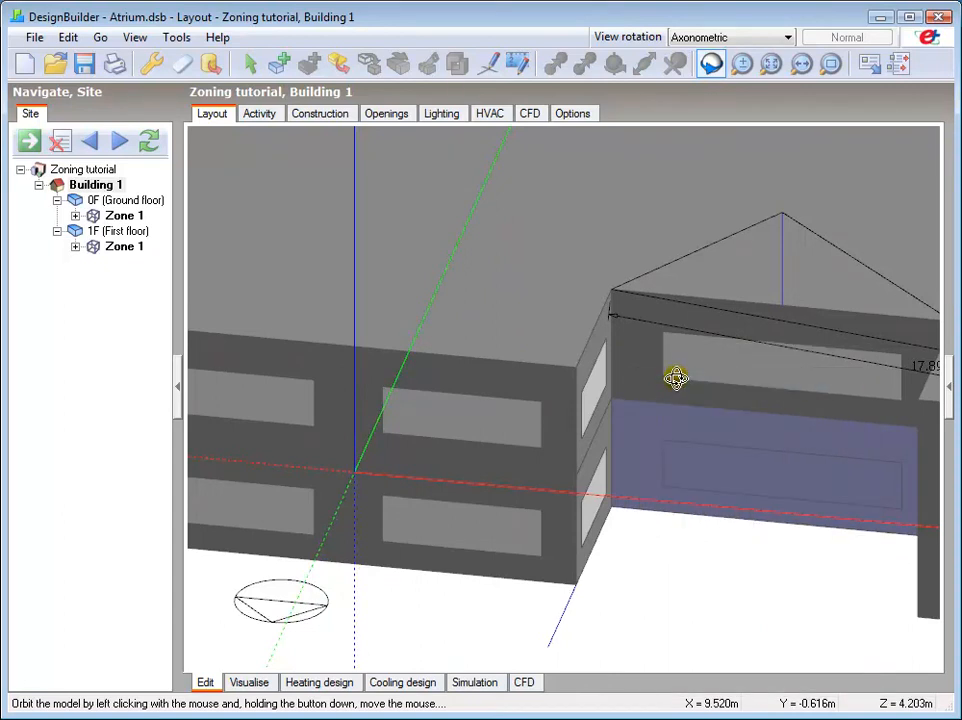
Resume Add block, switch to axonometric view, and end drawing the gabled atrium block.
left_click(281, 62)
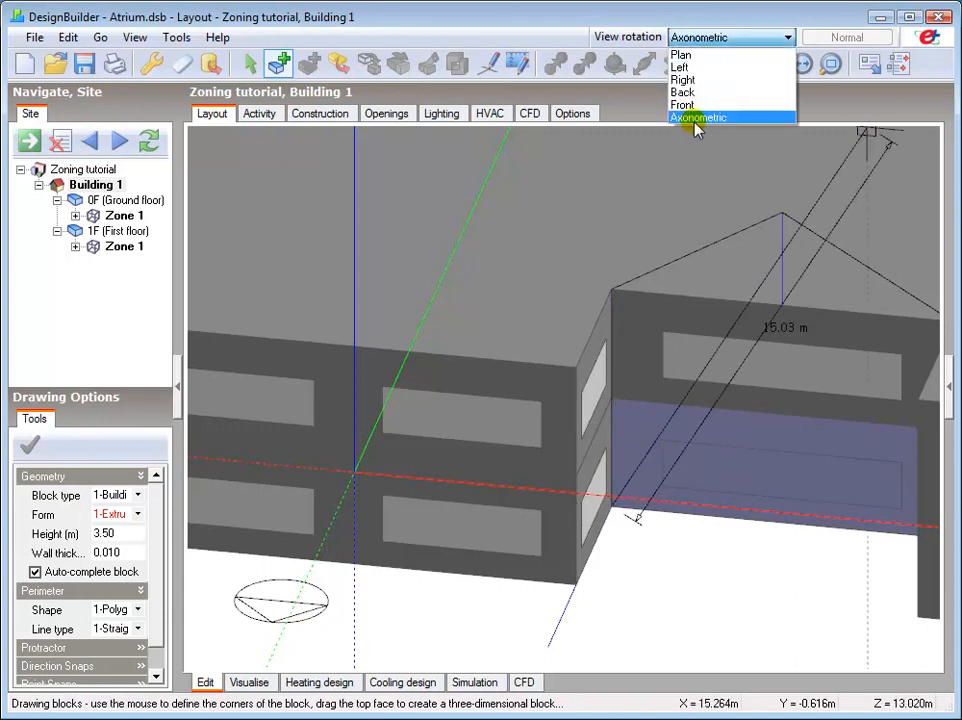
left_click(699, 118)
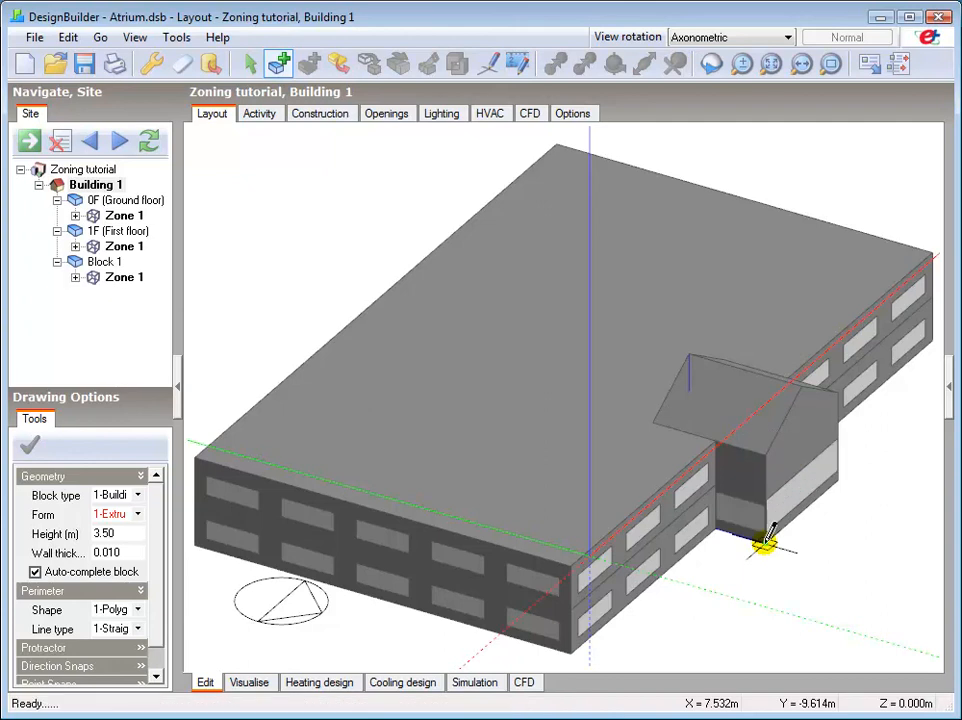
right_click(792, 548)
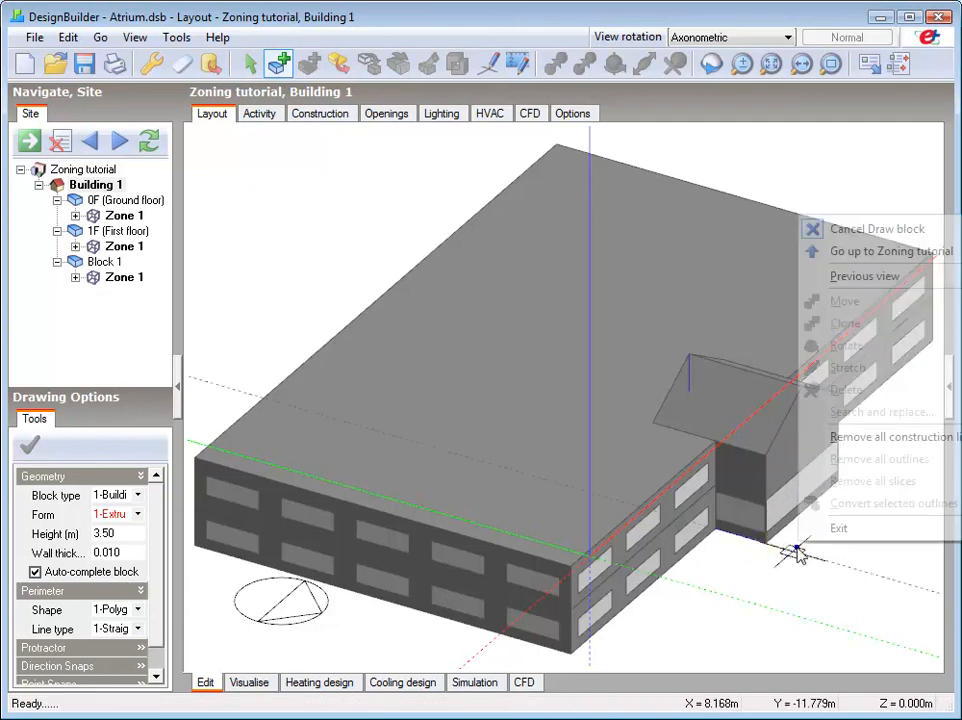